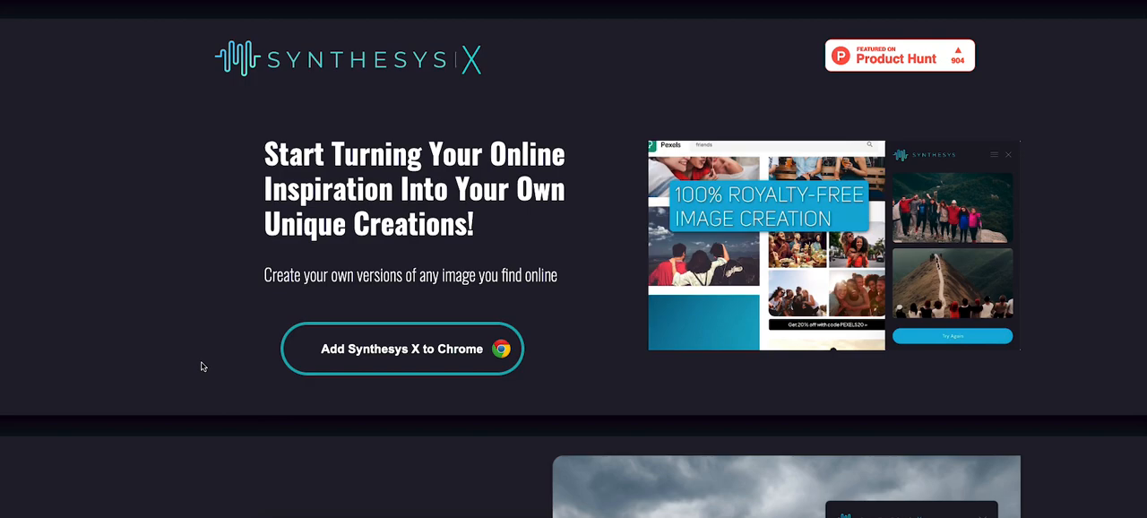
{"action": "mouse_move", "coordinate": [237, 358]}
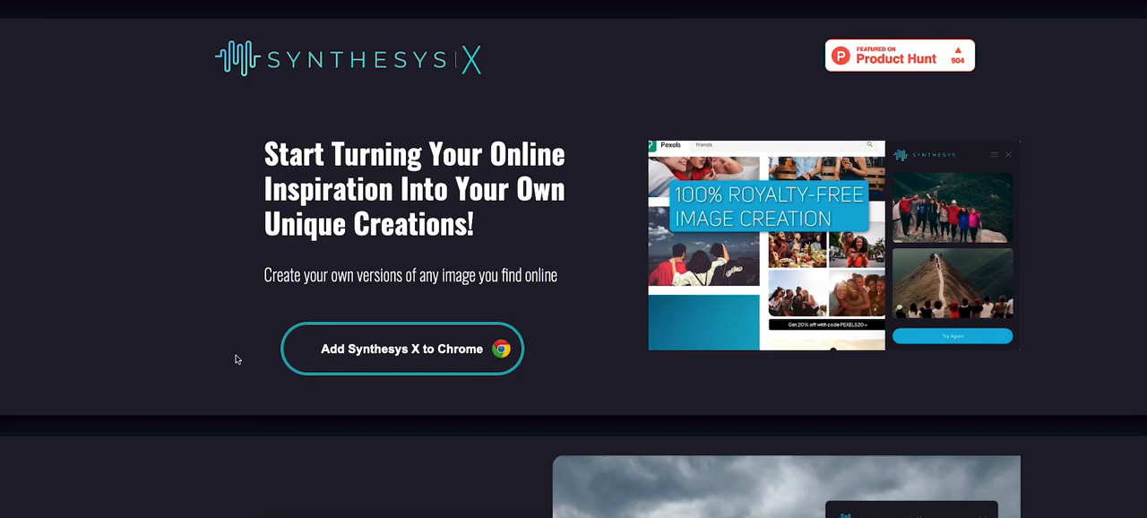
Search Google for "1990 honda civic" to bring up results with image previews.
{"action": "scroll", "scroll_direction": "down", "scroll_amount": 3}
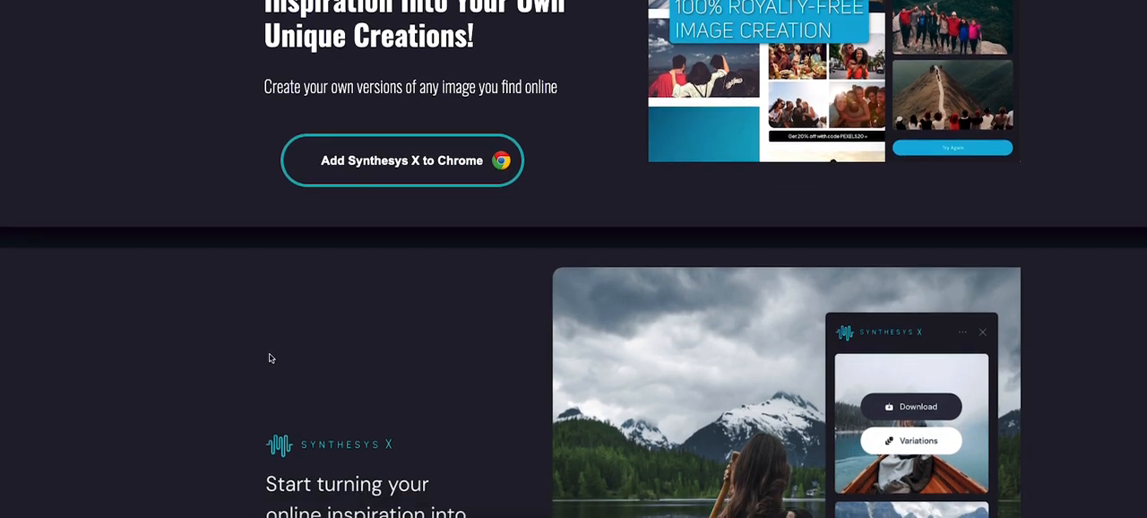
{"action": "scroll", "scroll_direction": "down", "scroll_amount": 3}
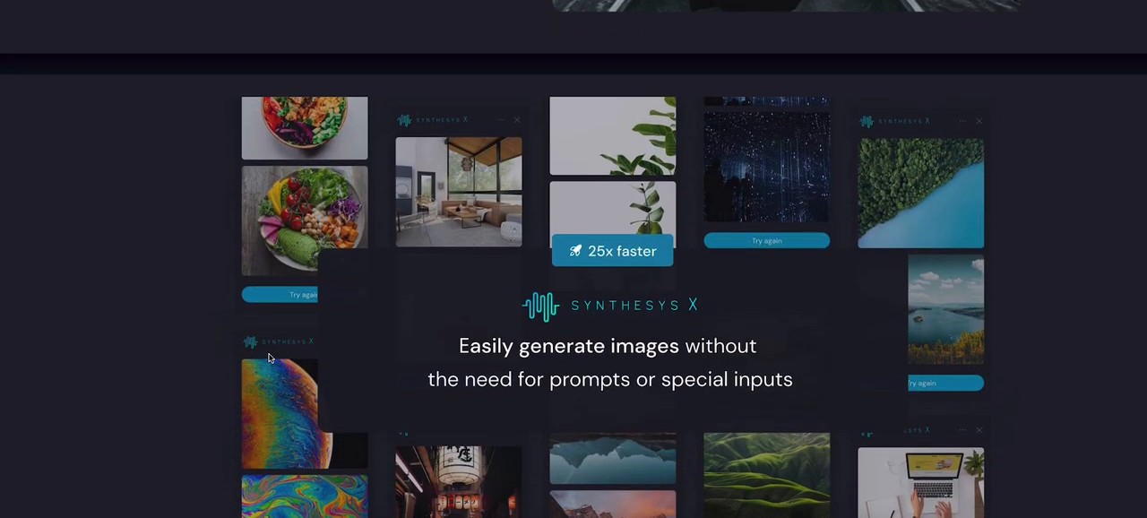
{"action": "scroll", "scroll_direction": "up", "scroll_amount": 3}
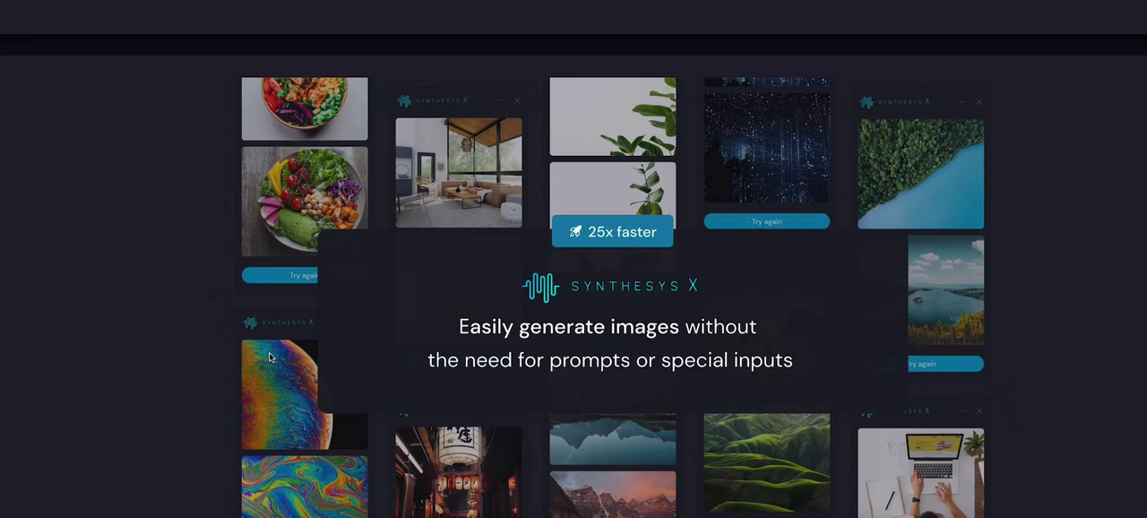
{"action": "scroll", "scroll_direction": "down", "scroll_amount": 3}
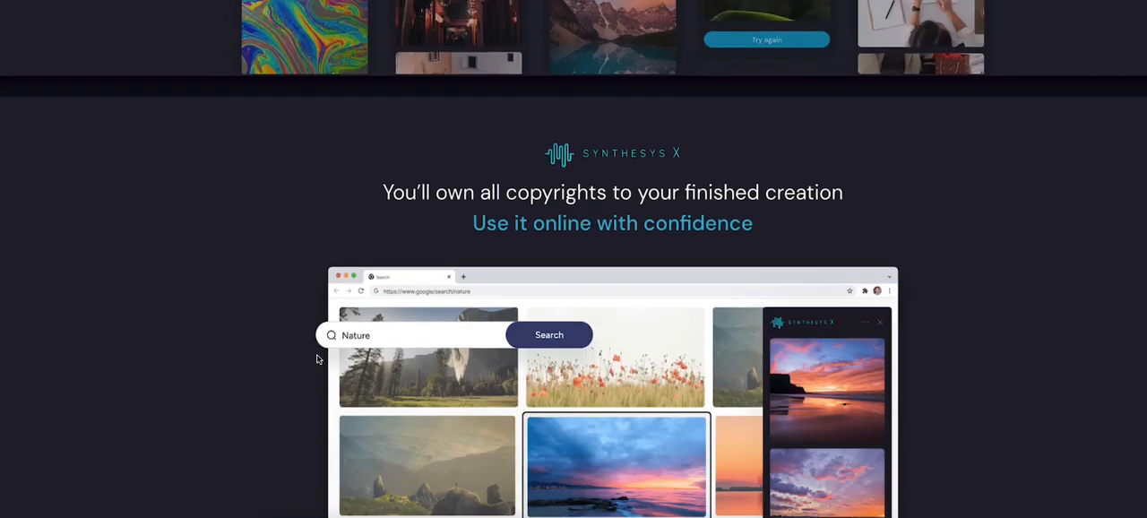
{"action": "scroll", "scroll_direction": "down", "scroll_amount": 3}
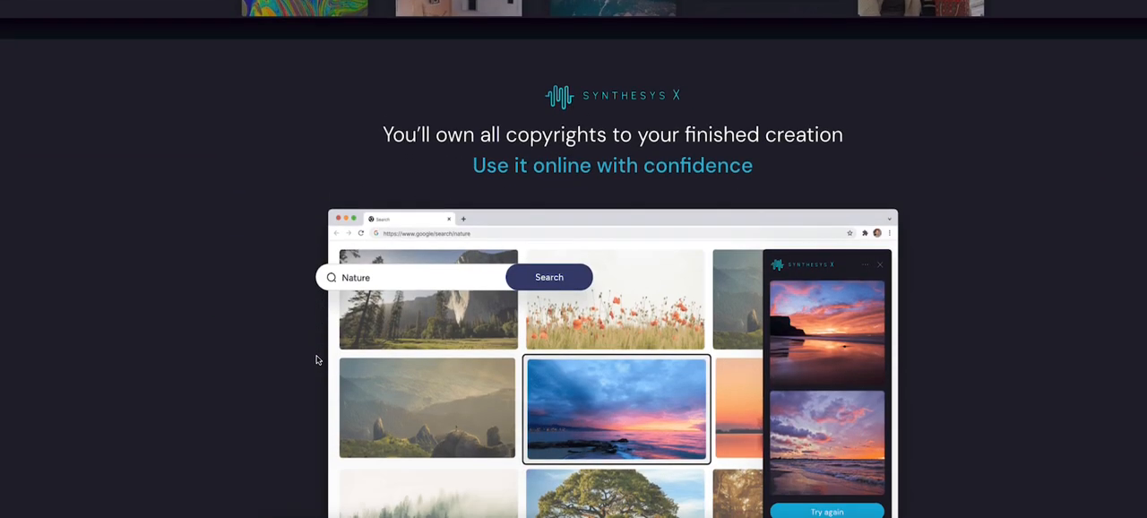
{"action": "mouse_move", "coordinate": [326, 355]}
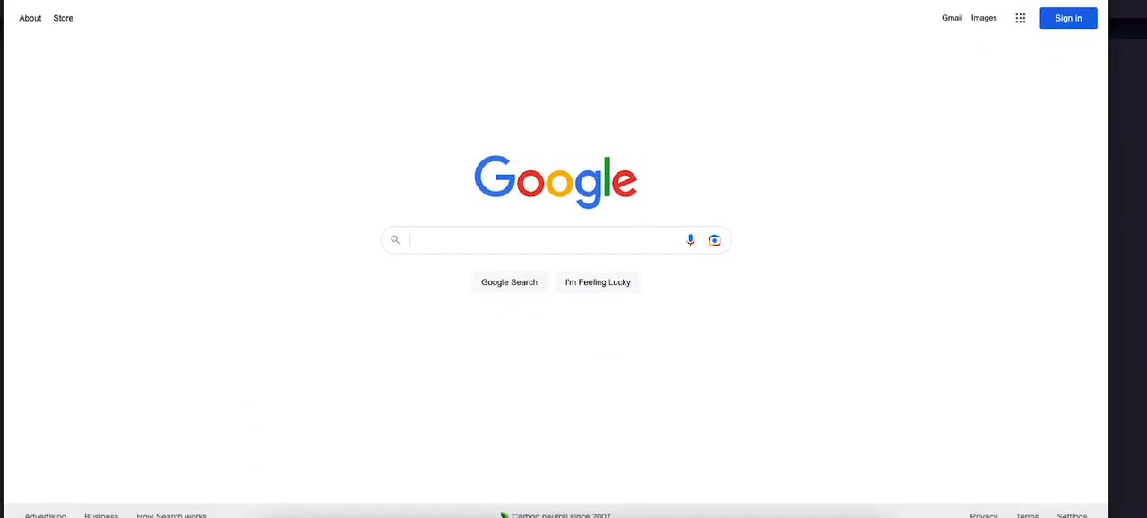
{"action": "mouse_move", "coordinate": [433, 160]}
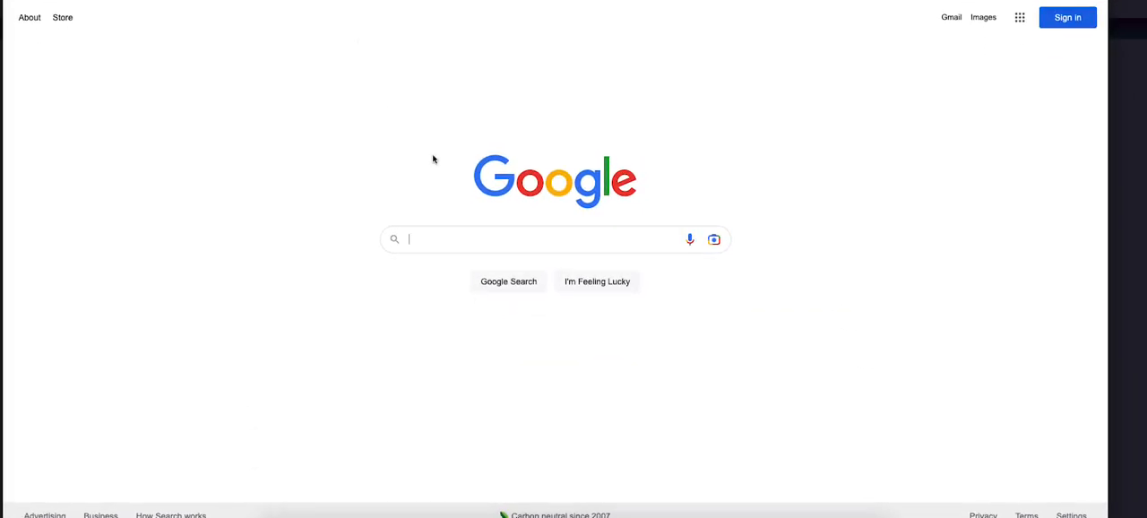
{"action": "left_click", "coordinate": [537, 240]}
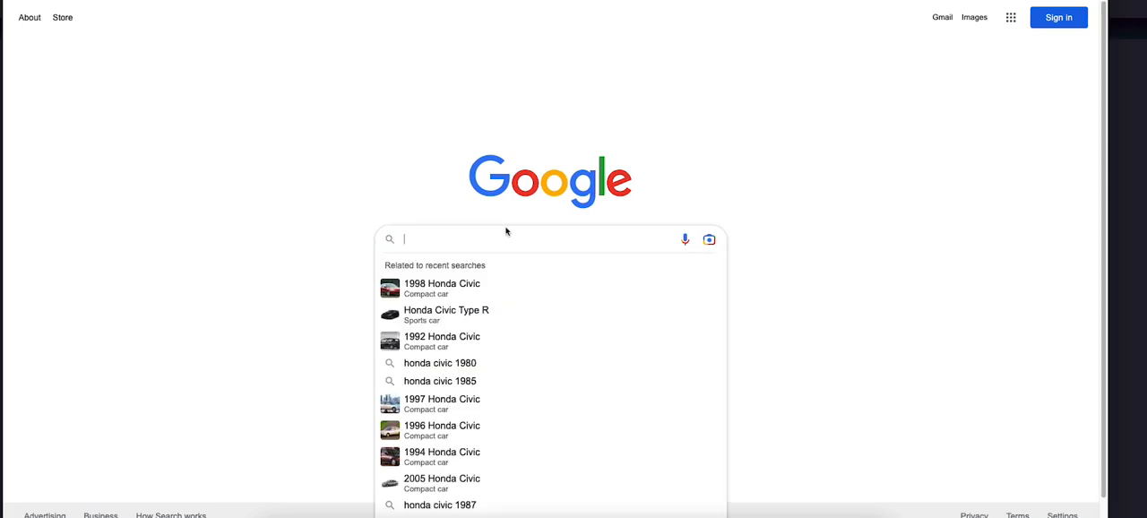
{"action": "mouse_move", "coordinate": [502, 222]}
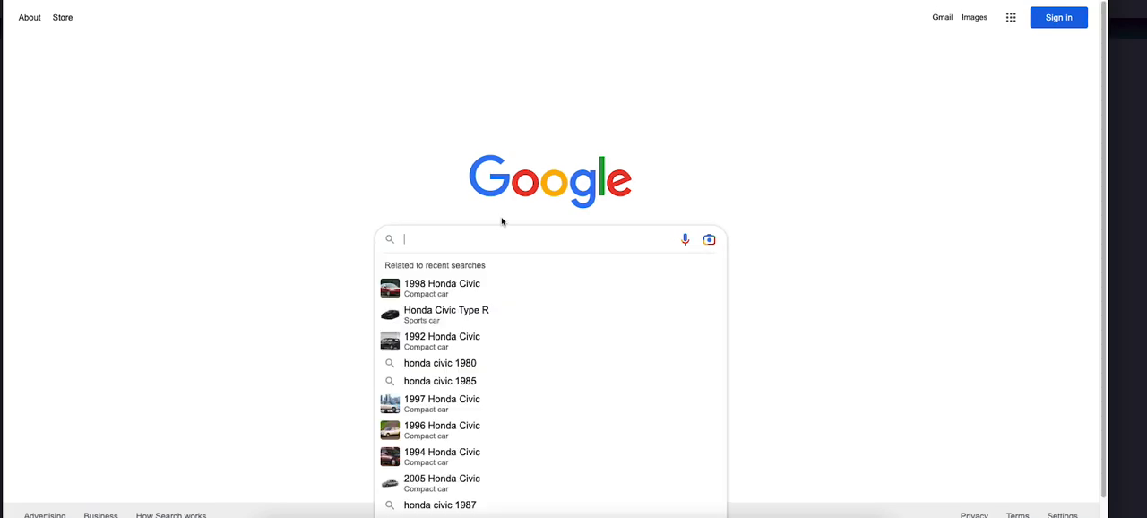
{"action": "type", "text": "1990 honda civic"}
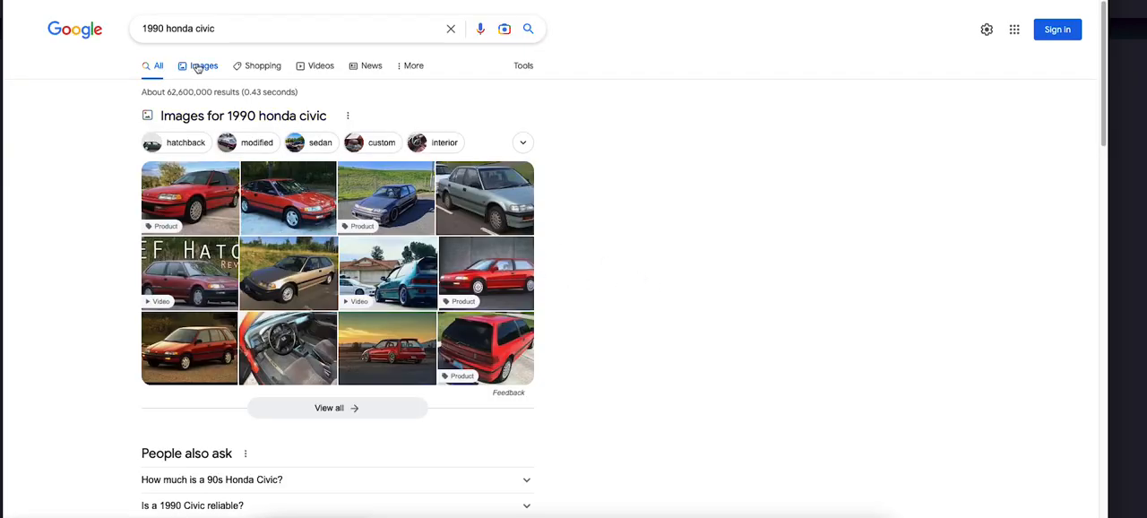
Switch to Images, generate variations of the red Civic photo, then dismiss the panel.
{"action": "left_click", "coordinate": [204, 64]}
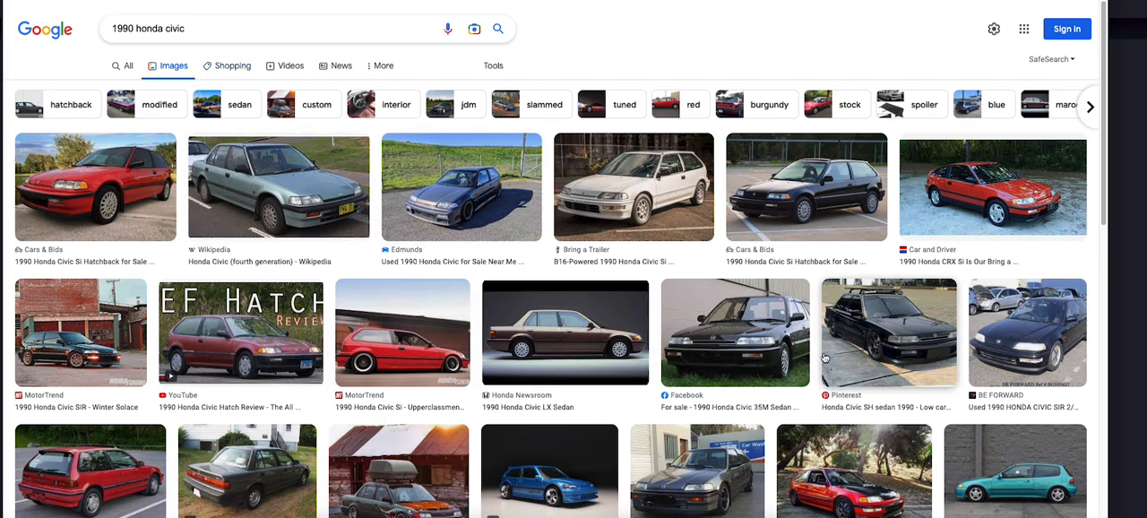
{"action": "mouse_move", "coordinate": [965, 168]}
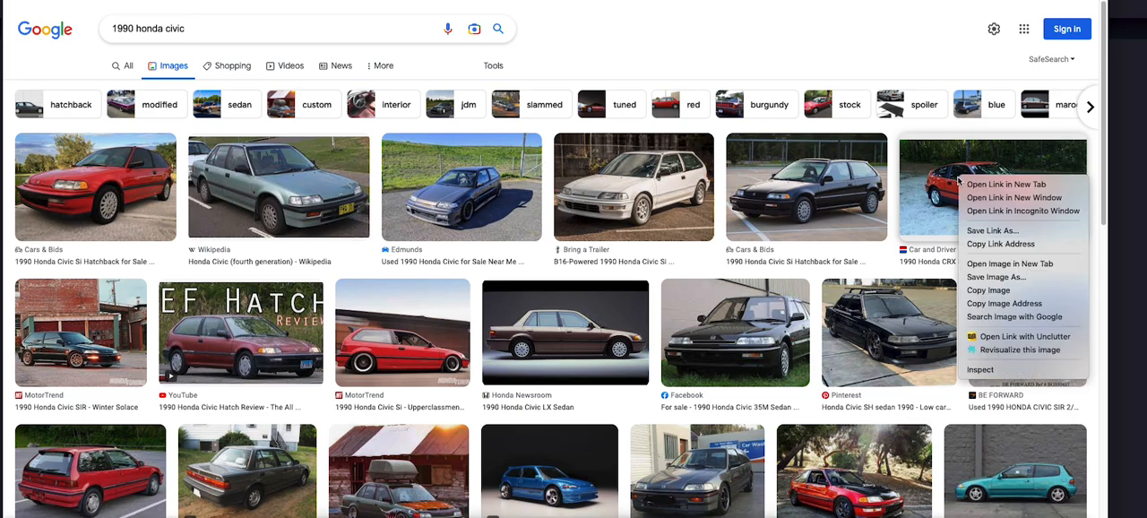
{"action": "mouse_move", "coordinate": [1011, 349]}
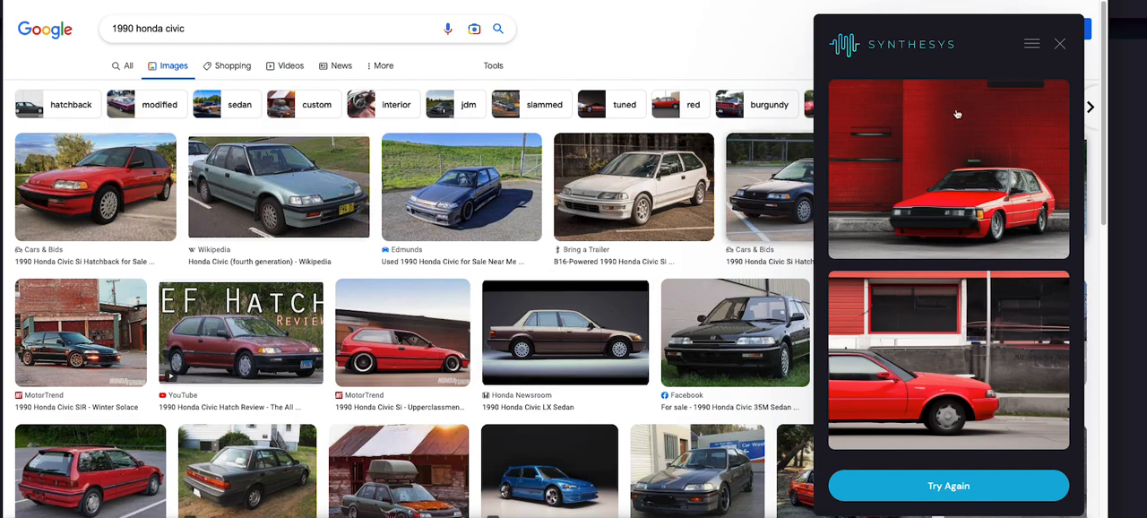
{"action": "left_click", "coordinate": [1058, 43]}
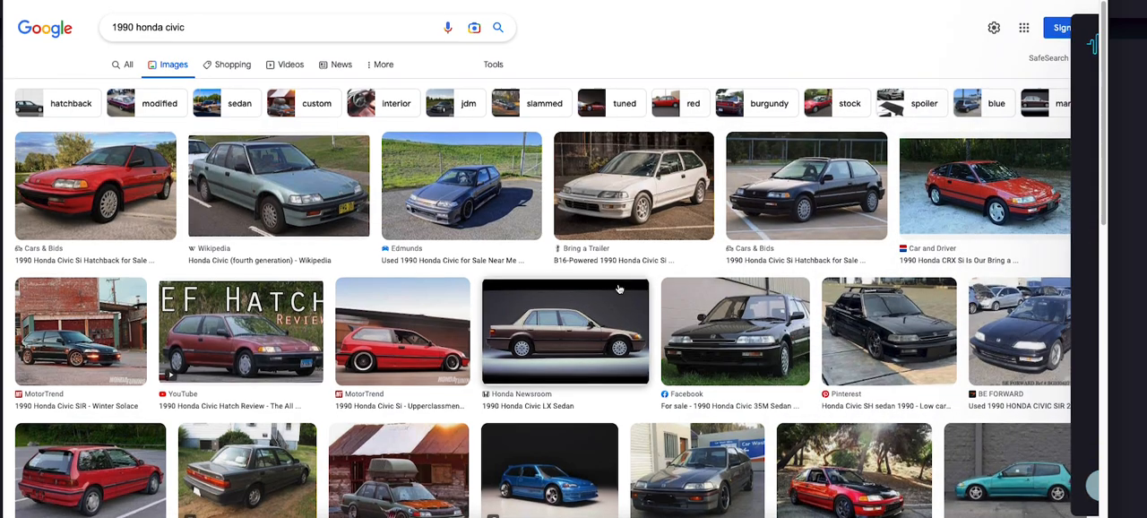
Scroll to the silver Civic sedan photo and generate Synthesys X variations of it.
{"action": "scroll", "scroll_direction": "down", "scroll_amount": 3}
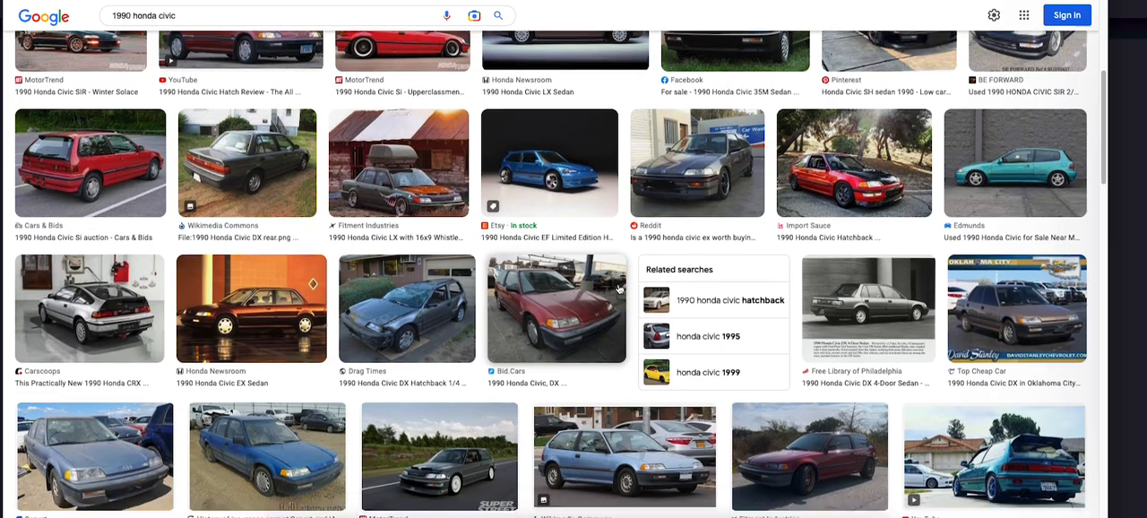
{"action": "scroll", "scroll_direction": "down", "scroll_amount": 3}
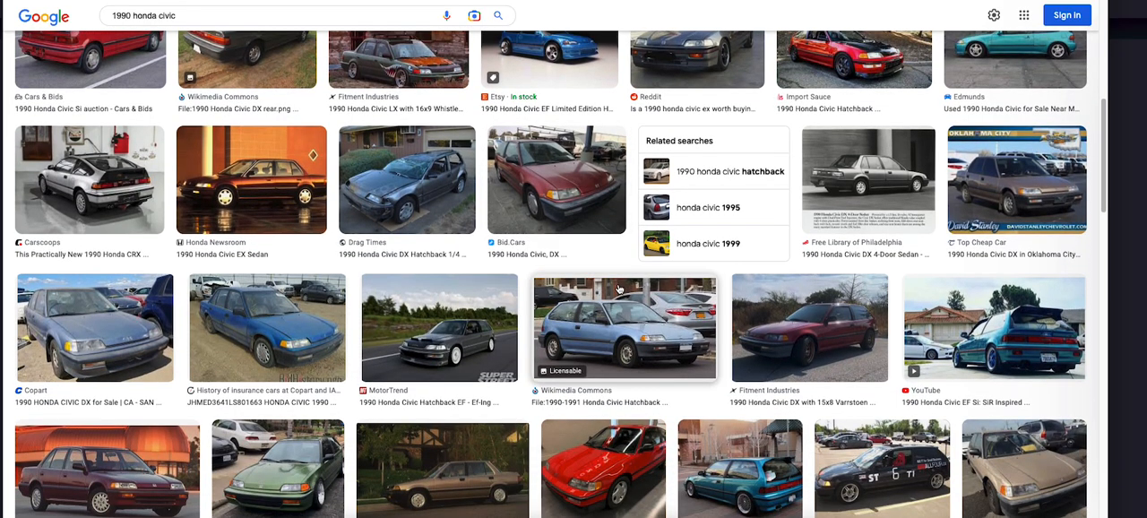
{"action": "scroll", "scroll_direction": "down", "scroll_amount": 3}
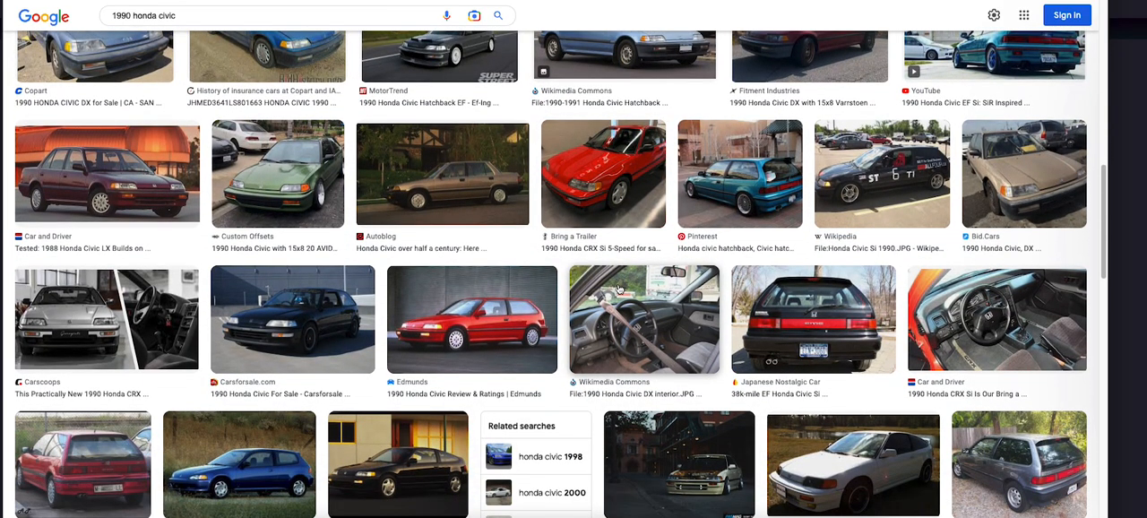
{"action": "scroll", "scroll_direction": "down", "scroll_amount": 3}
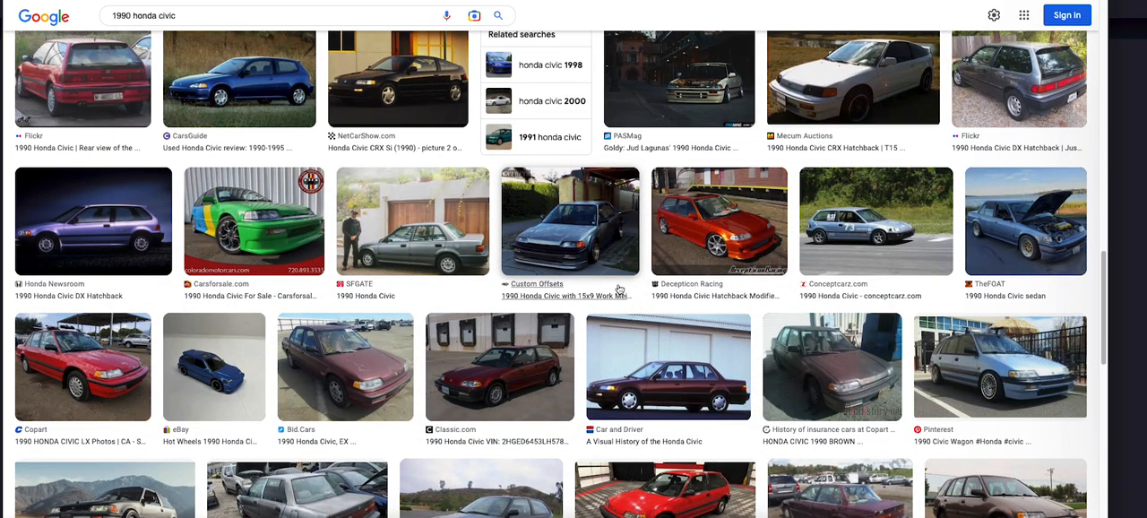
{"action": "scroll", "scroll_direction": "down", "scroll_amount": 3}
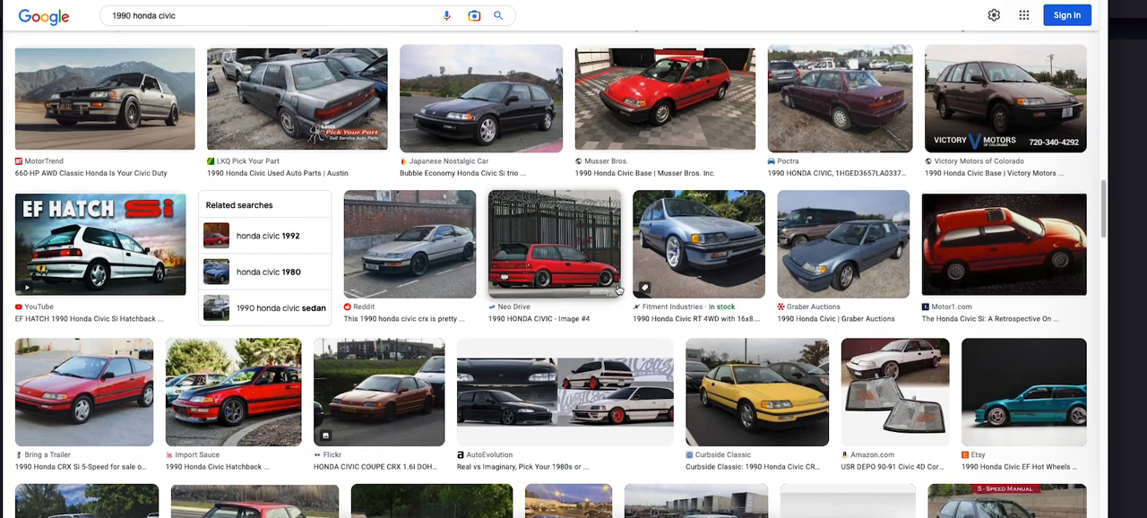
{"action": "scroll", "scroll_direction": "down", "scroll_amount": 3}
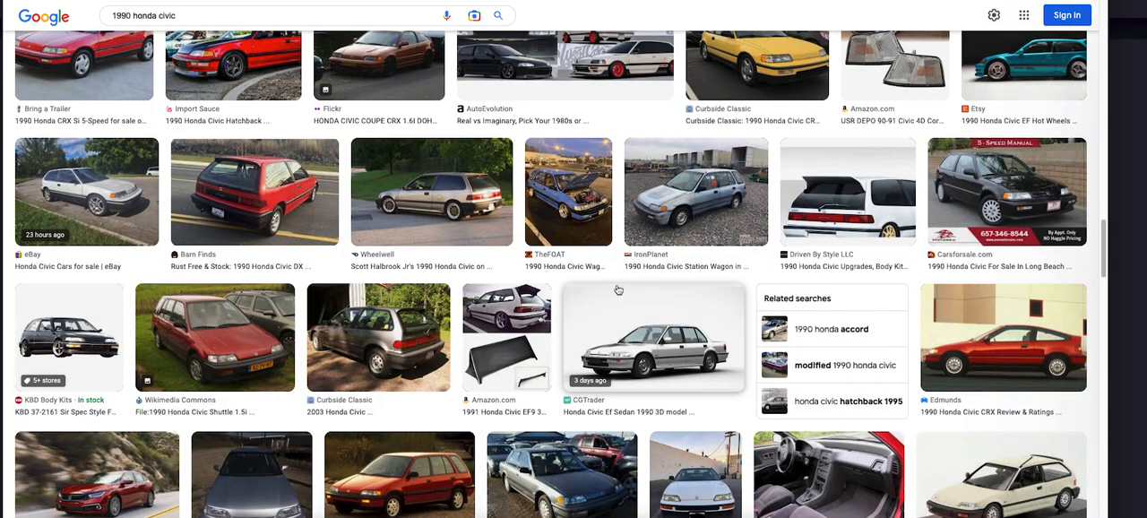
{"action": "scroll", "scroll_direction": "down", "scroll_amount": 3}
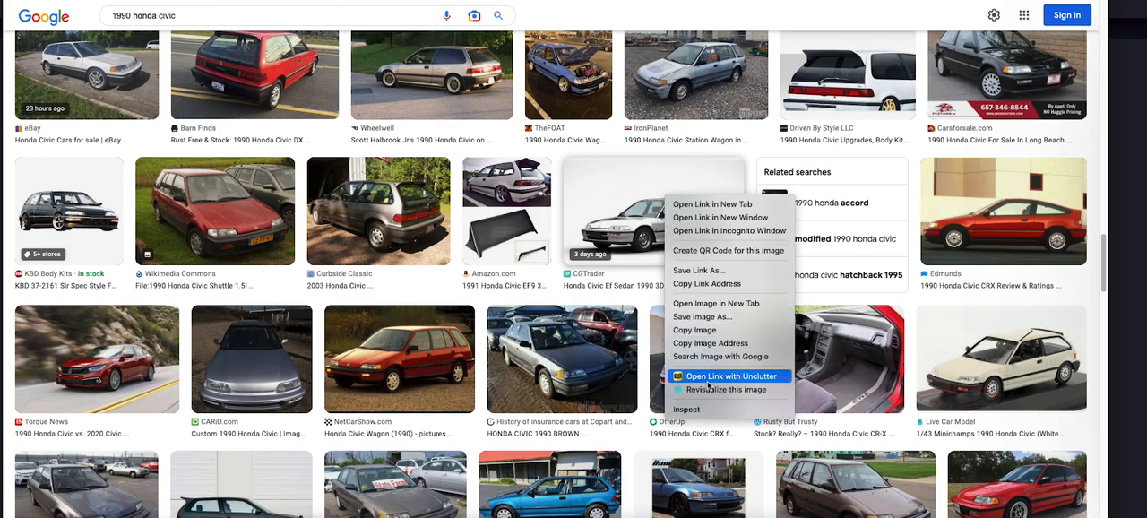
{"action": "left_click", "coordinate": [731, 376]}
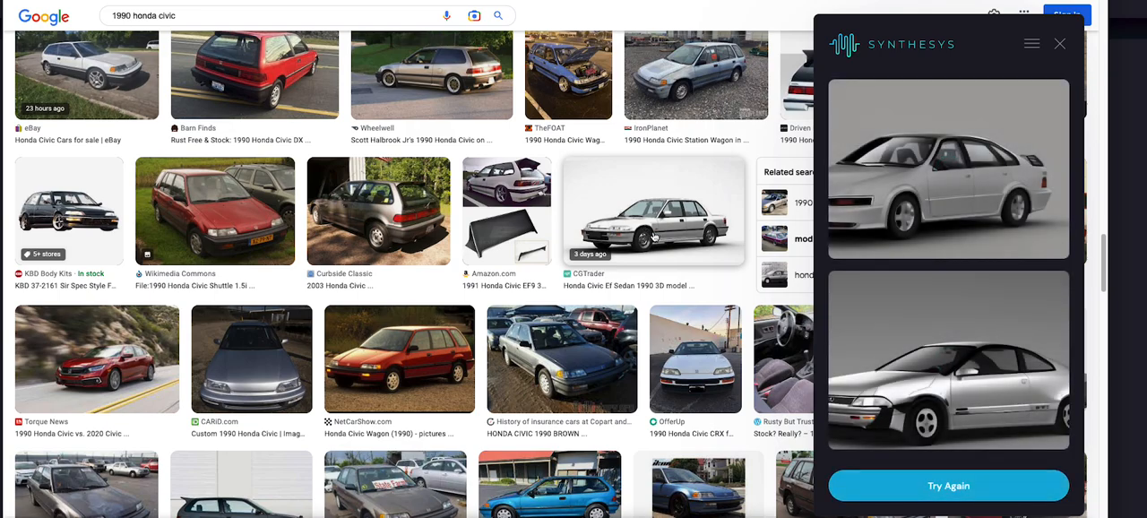
{"action": "mouse_move", "coordinate": [994, 102]}
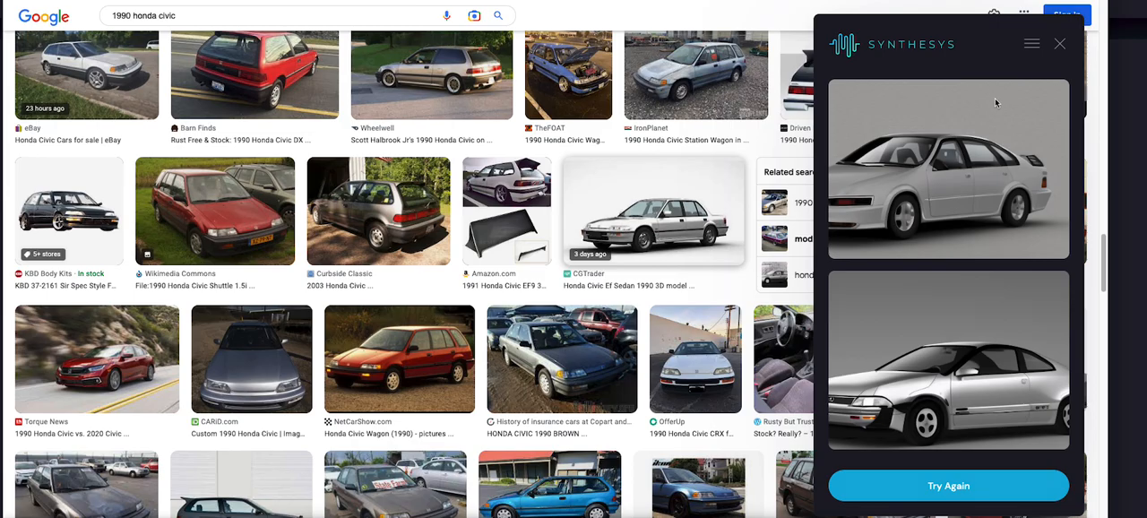
{"action": "left_click", "coordinate": [1059, 43]}
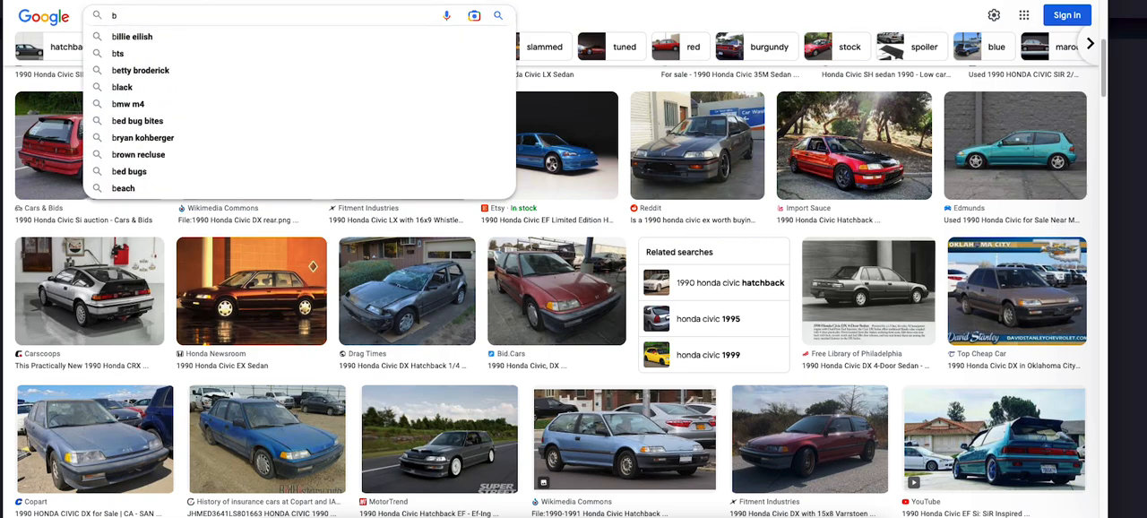
Search Google Images for "batman".
{"action": "type", "text": "batman"}
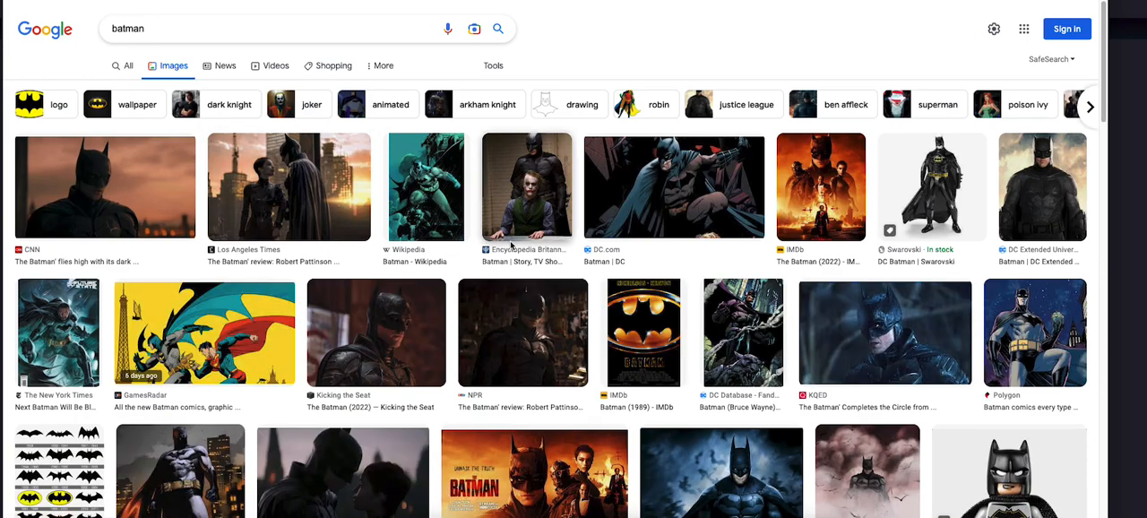
{"action": "mouse_move", "coordinate": [100, 208]}
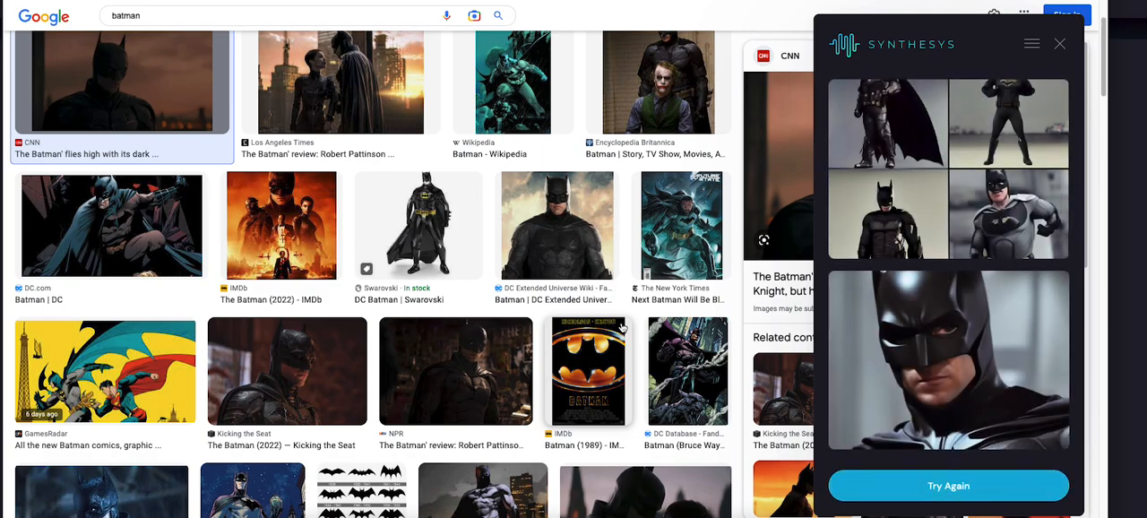
{"action": "mouse_move", "coordinate": [947, 359]}
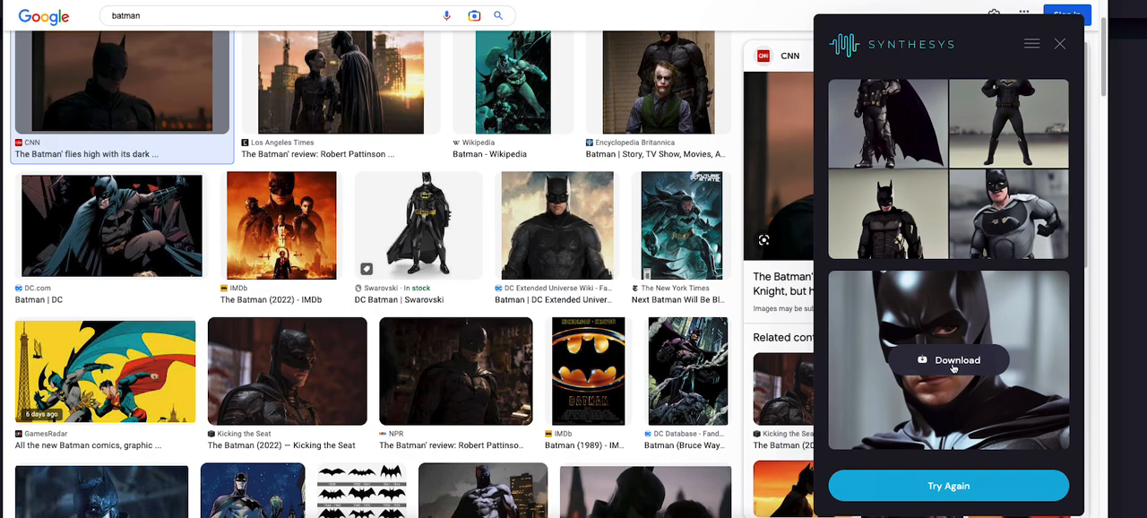
{"action": "mouse_move", "coordinate": [994, 231]}
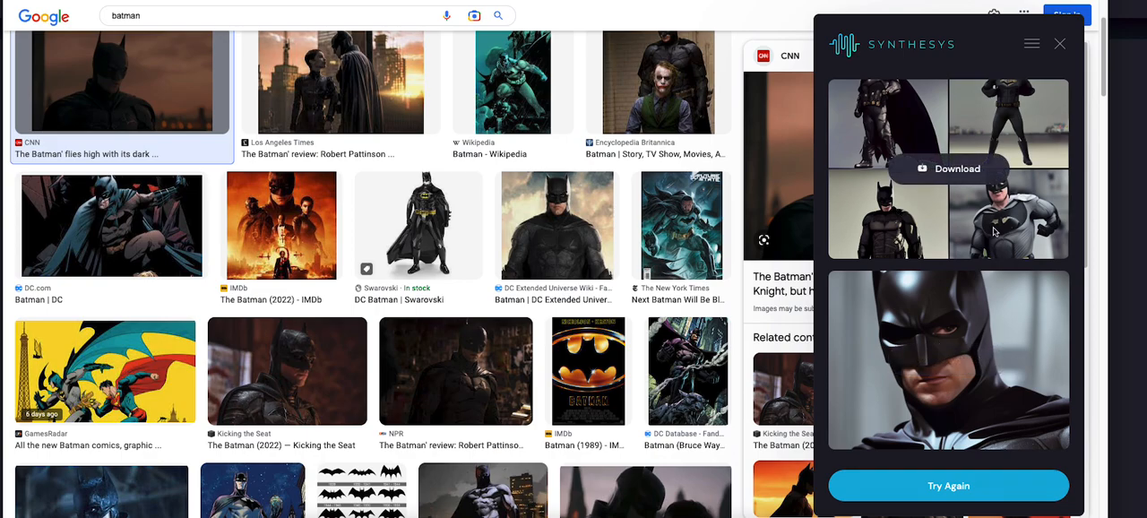
{"action": "mouse_move", "coordinate": [905, 296]}
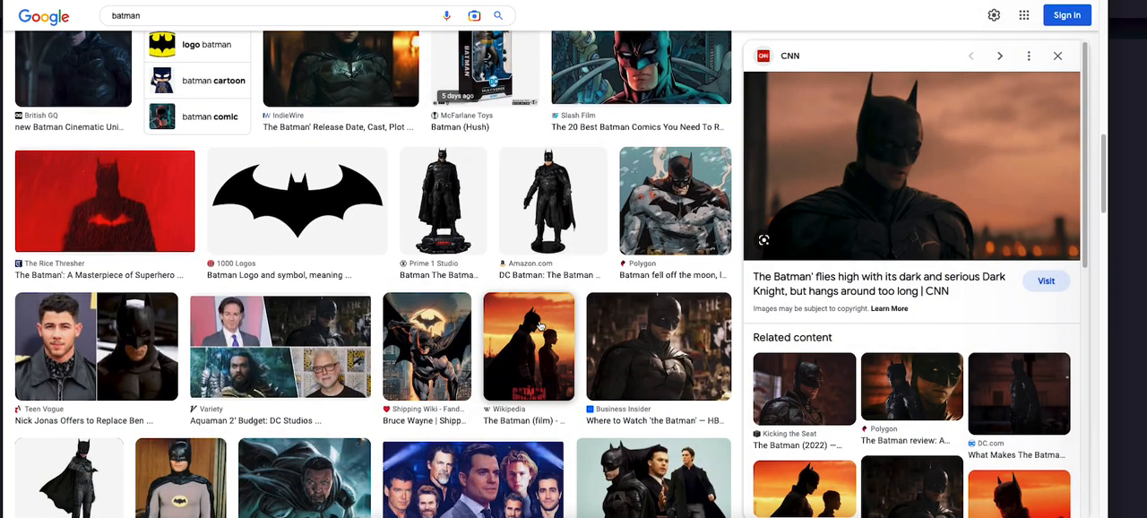
Generate Synthesys X variations of the Batman Arkham Asylum game image.
{"action": "scroll", "scroll_direction": "down", "scroll_amount": 3}
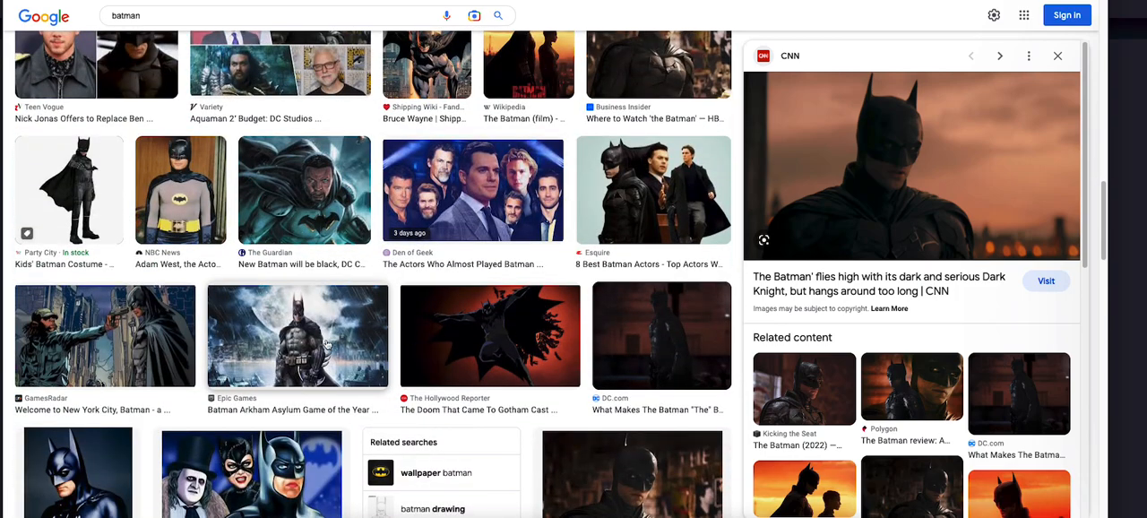
{"action": "left_click", "coordinate": [297, 333]}
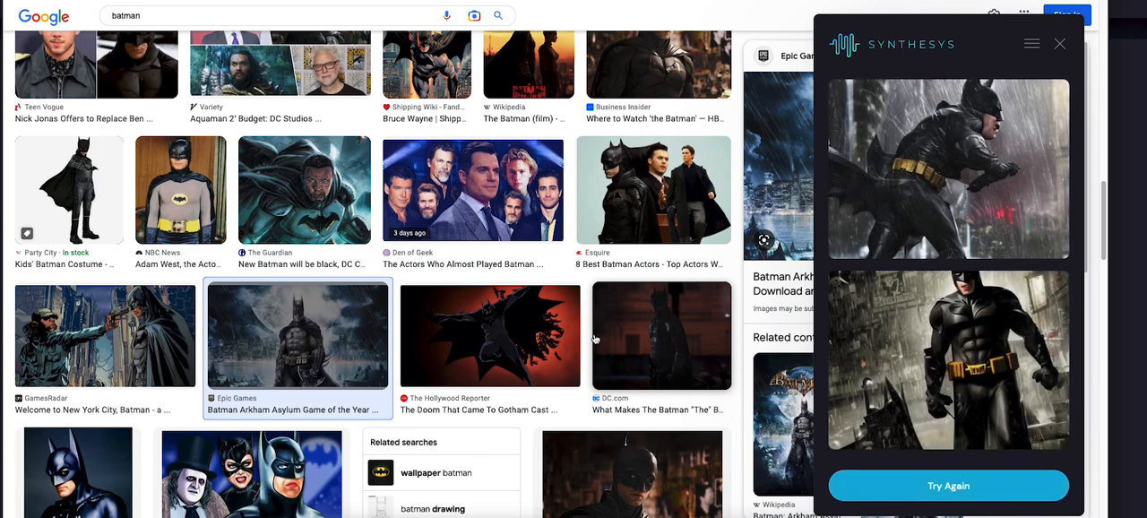
{"action": "mouse_move", "coordinate": [905, 319]}
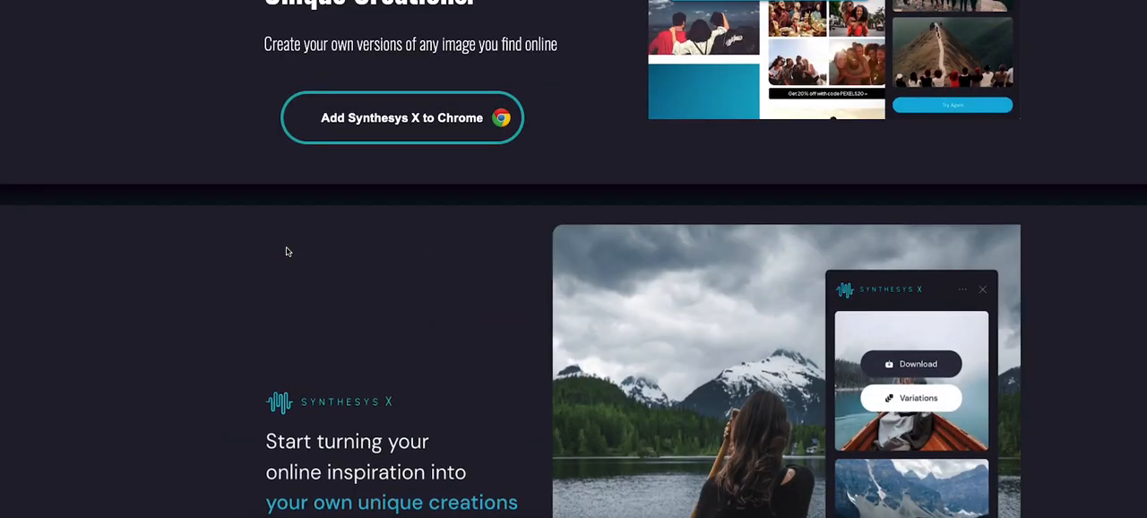
{"action": "scroll", "scroll_direction": "up", "scroll_amount": 3}
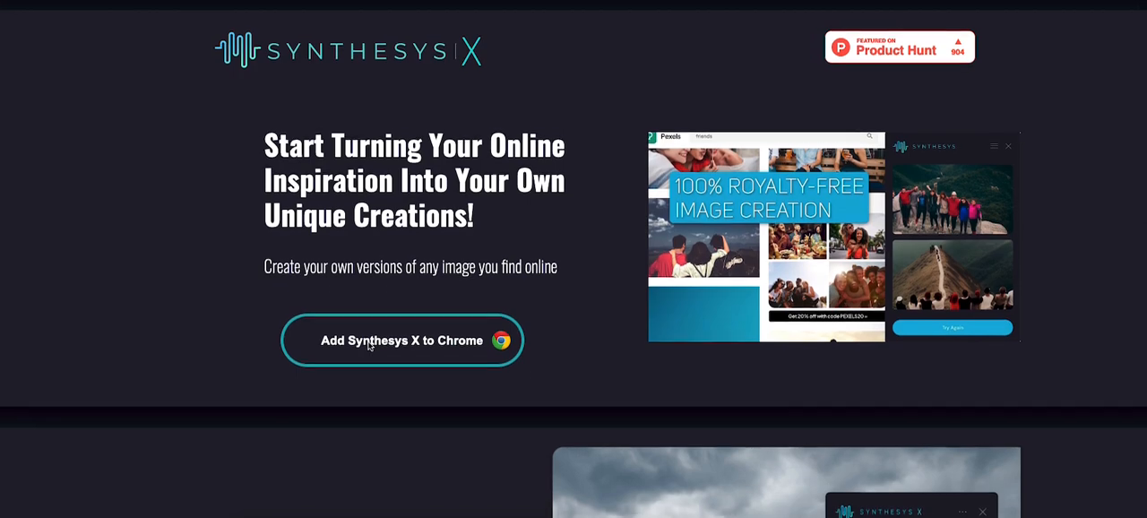
{"action": "scroll", "scroll_direction": "down", "scroll_amount": 3}
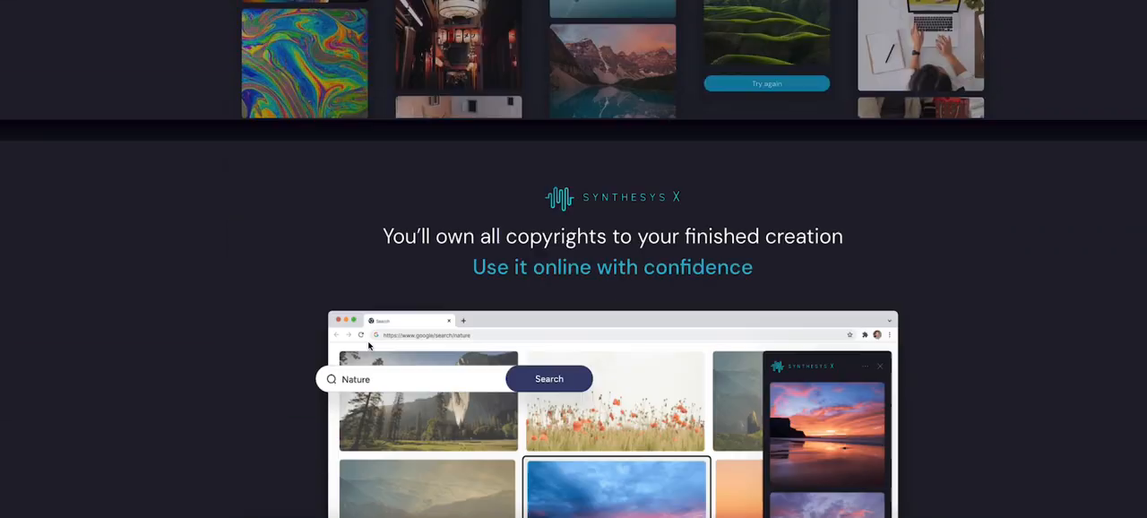
{"action": "scroll", "scroll_direction": "down", "scroll_amount": 3}
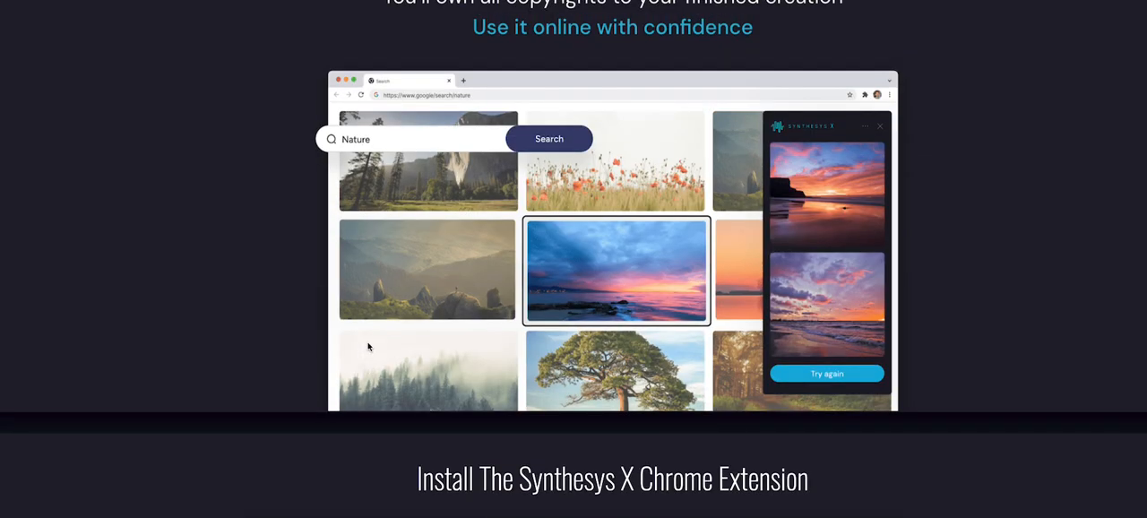
{"action": "scroll", "scroll_direction": "down", "scroll_amount": 3}
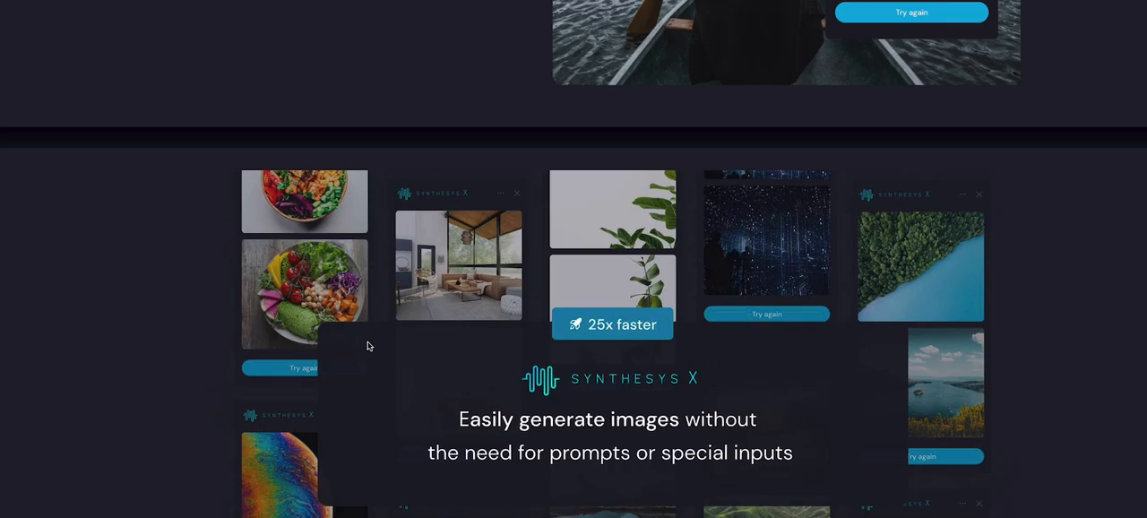
{"action": "scroll", "scroll_direction": "up", "scroll_amount": 3}
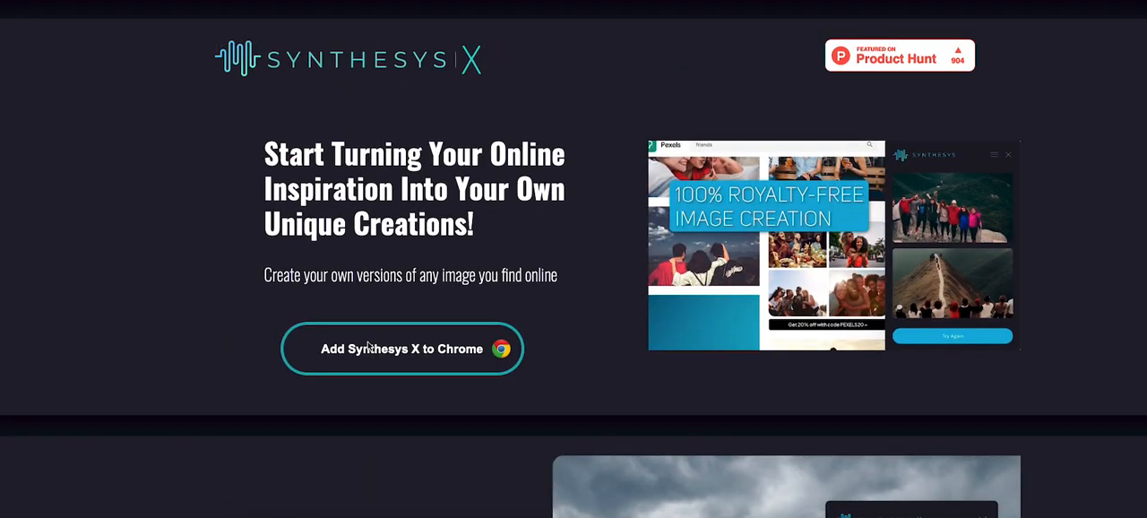
{"action": "scroll", "scroll_direction": "down", "scroll_amount": 3}
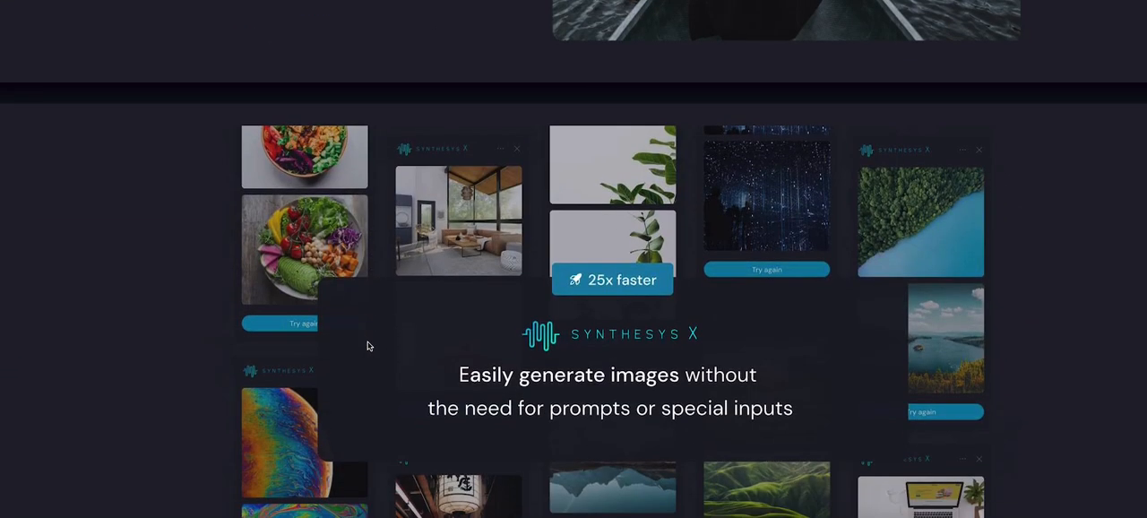
{"action": "scroll", "scroll_direction": "down", "scroll_amount": 3}
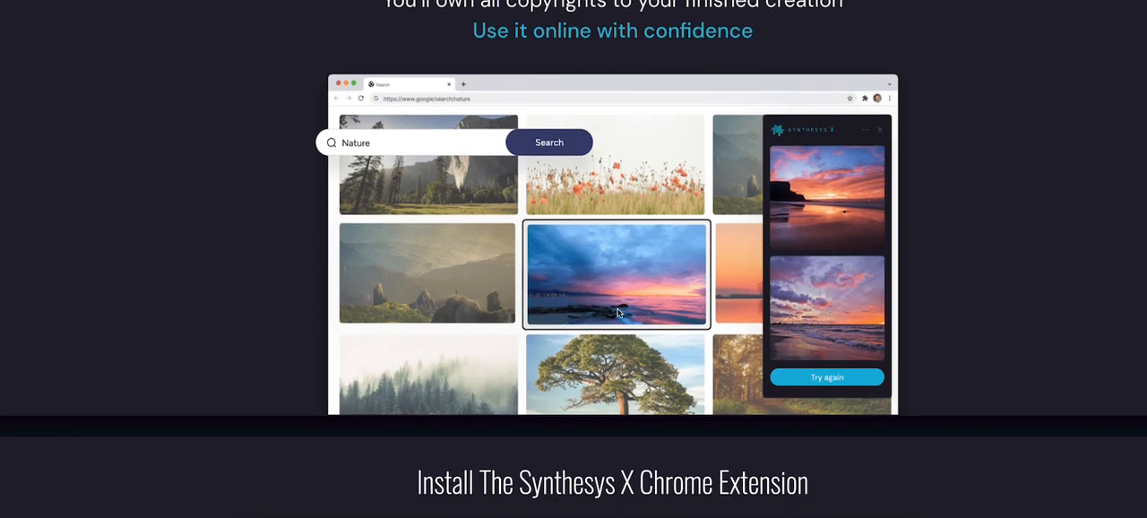